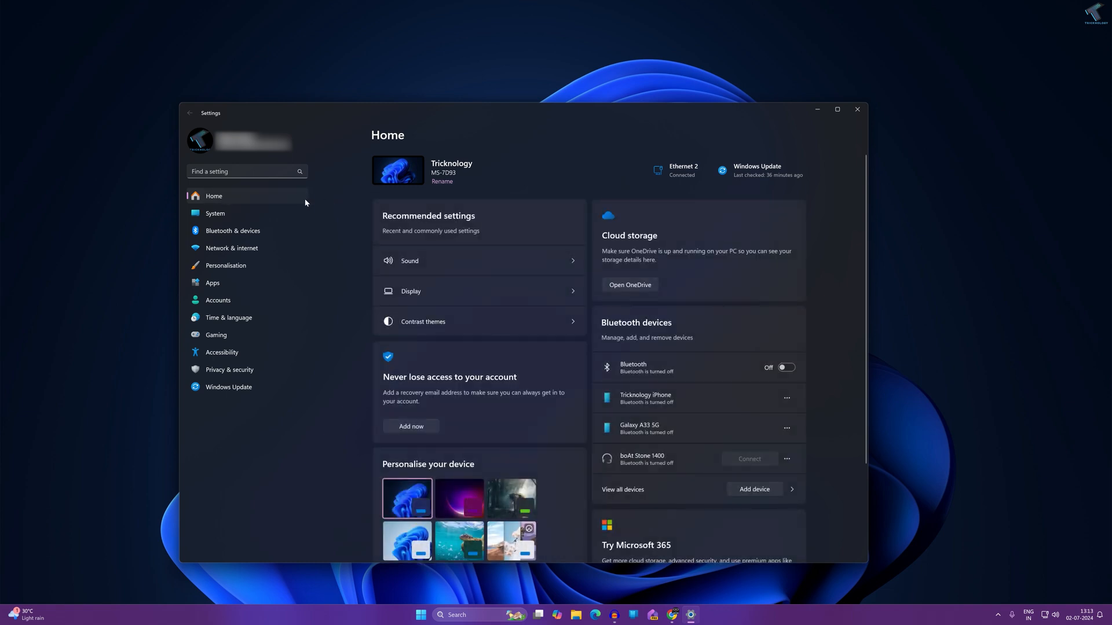
{"action": "mouse_move", "coordinate": [680, 201]}
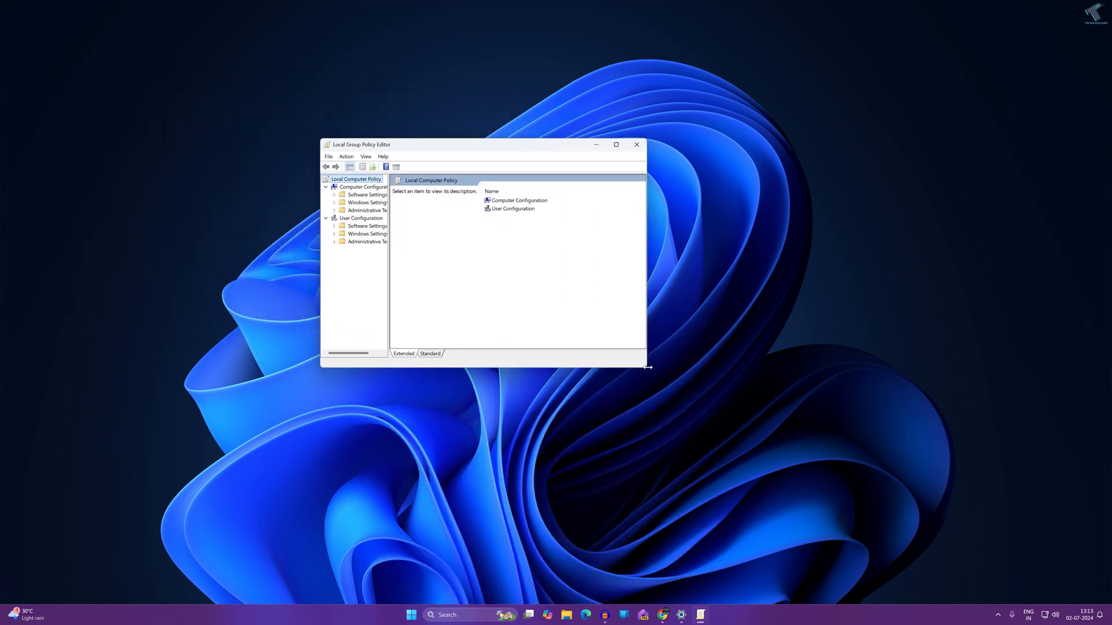
Enlarge the editor and expand Administrative Templates to show the Control Panel policies
{"action": "left_click_drag", "start_coordinate": [645, 367], "coordinate": [834, 494]}
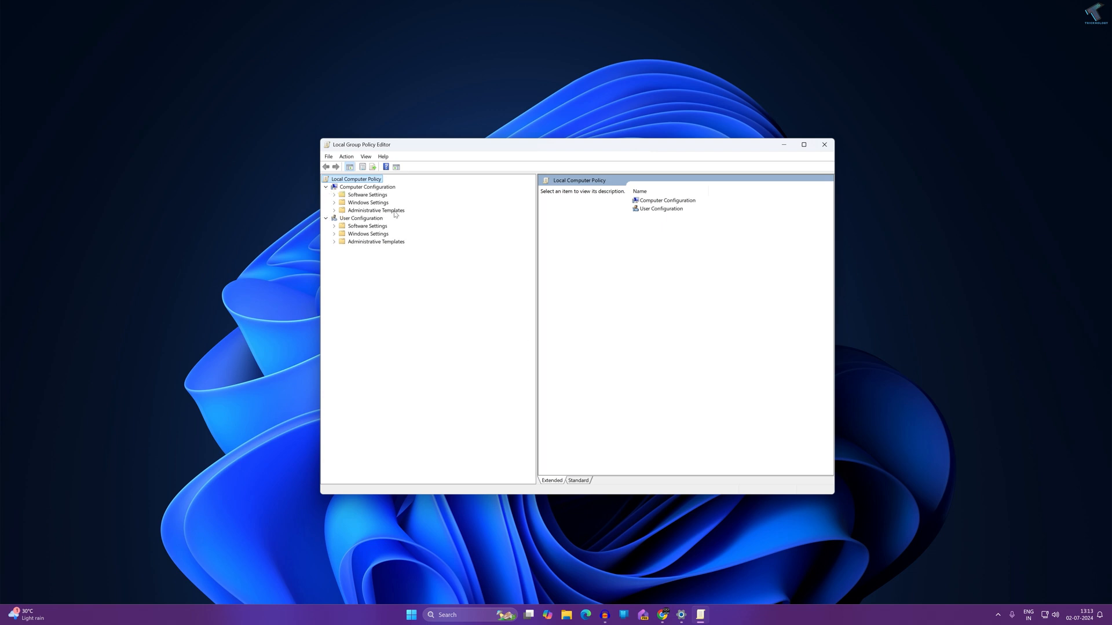
{"action": "left_click", "coordinate": [334, 210]}
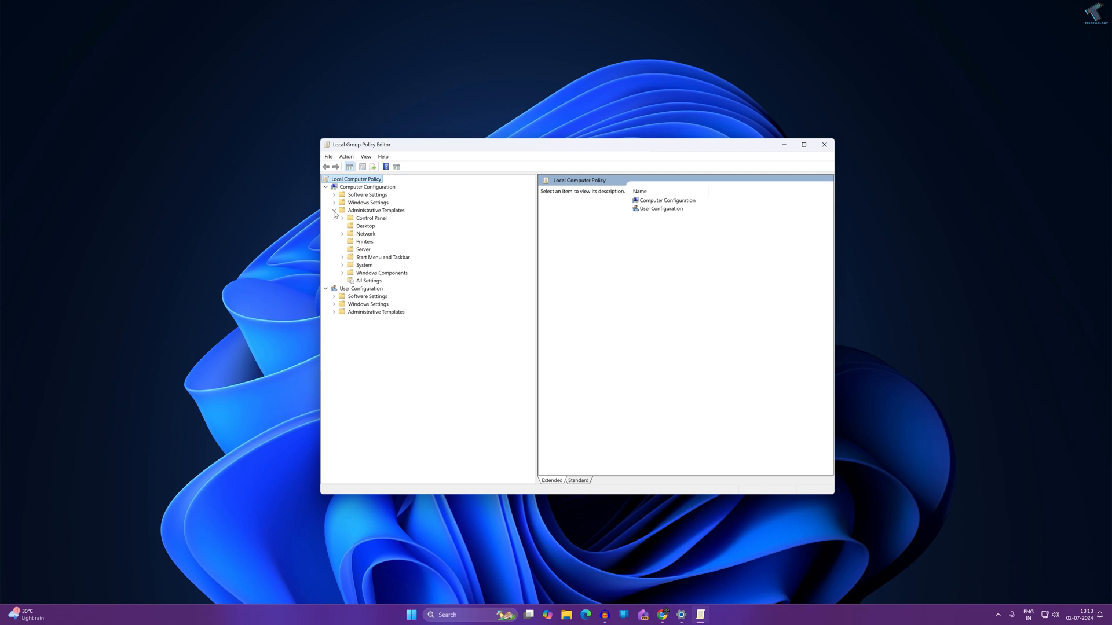
{"action": "left_click", "coordinate": [342, 218]}
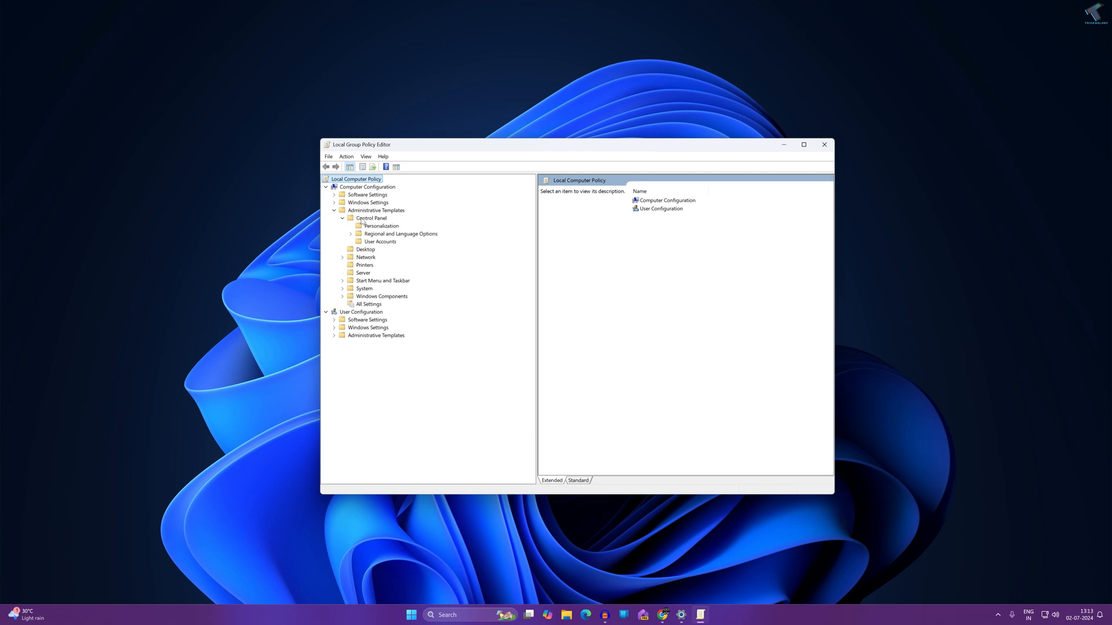
{"action": "left_click", "coordinate": [371, 218]}
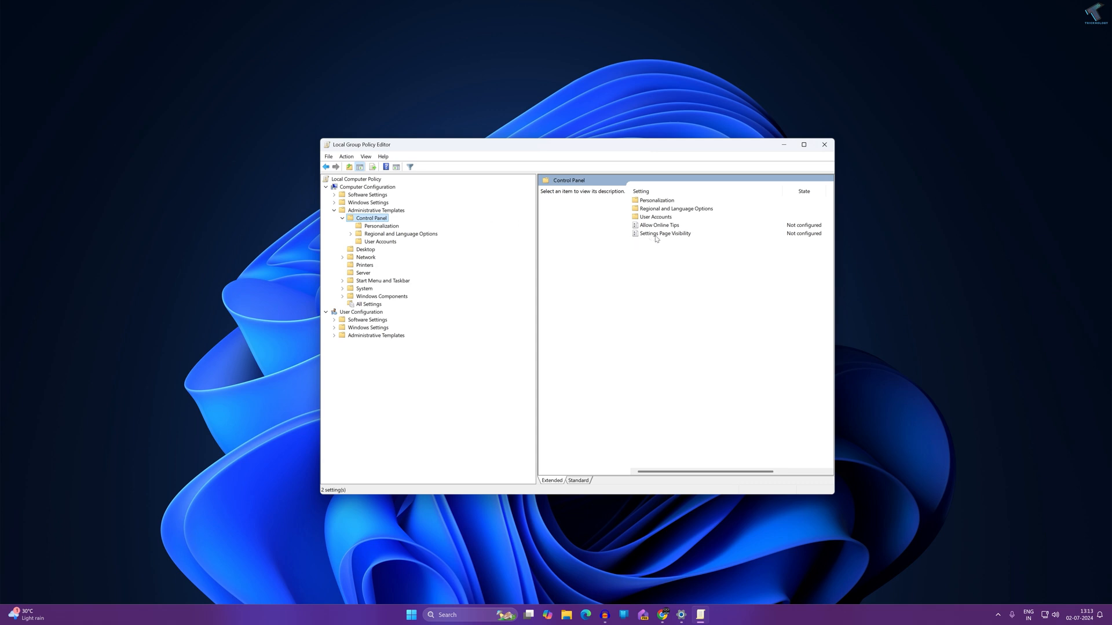
{"action": "mouse_move", "coordinate": [683, 237]}
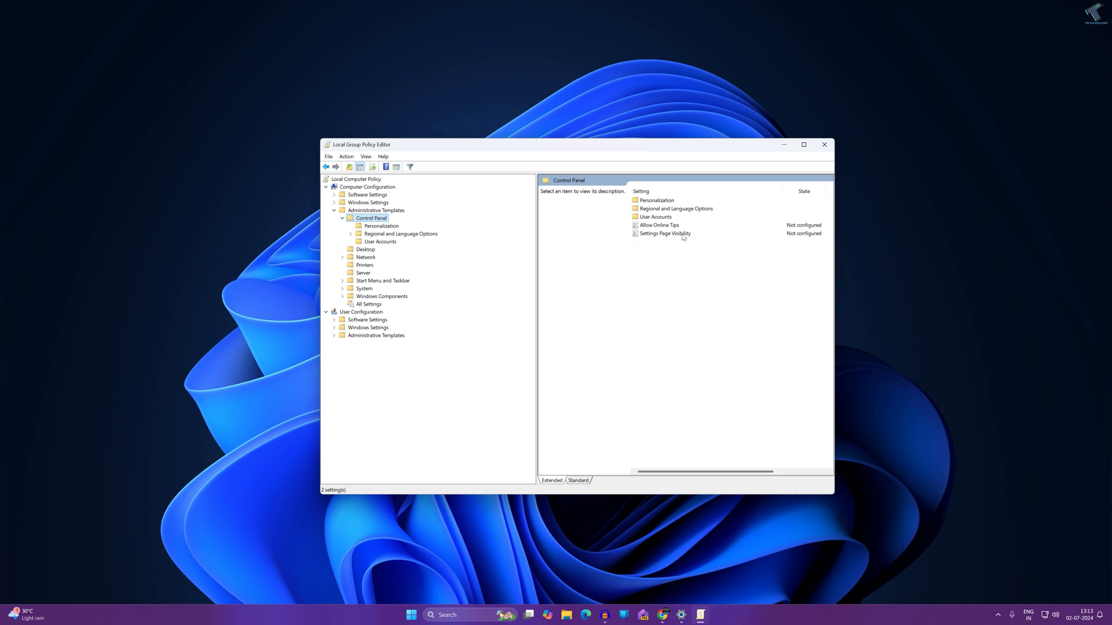
Enable Settings Page Visibility with the value 'hide:home', then close the policy editor
{"action": "double_click", "coordinate": [664, 233]}
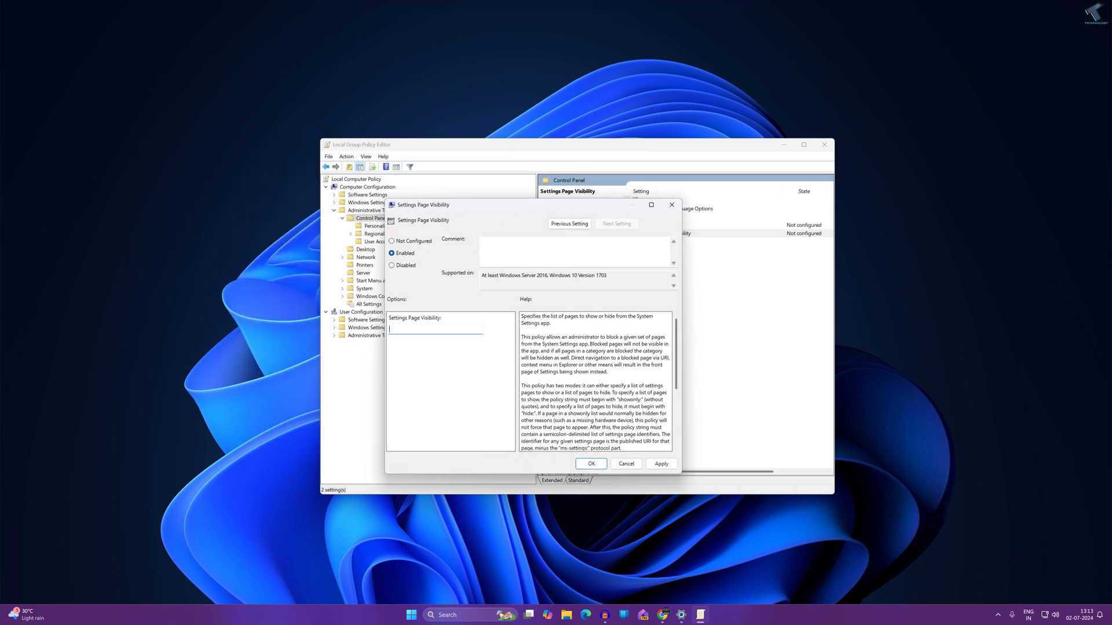
{"action": "type", "text": "hide"}
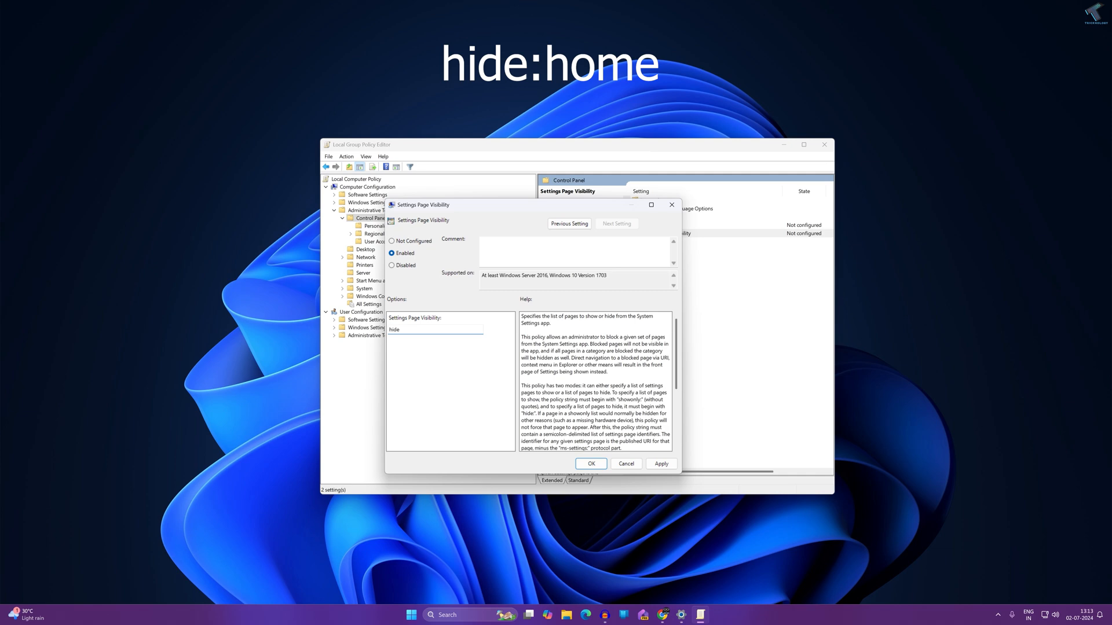
{"action": "type", "text": ":home"}
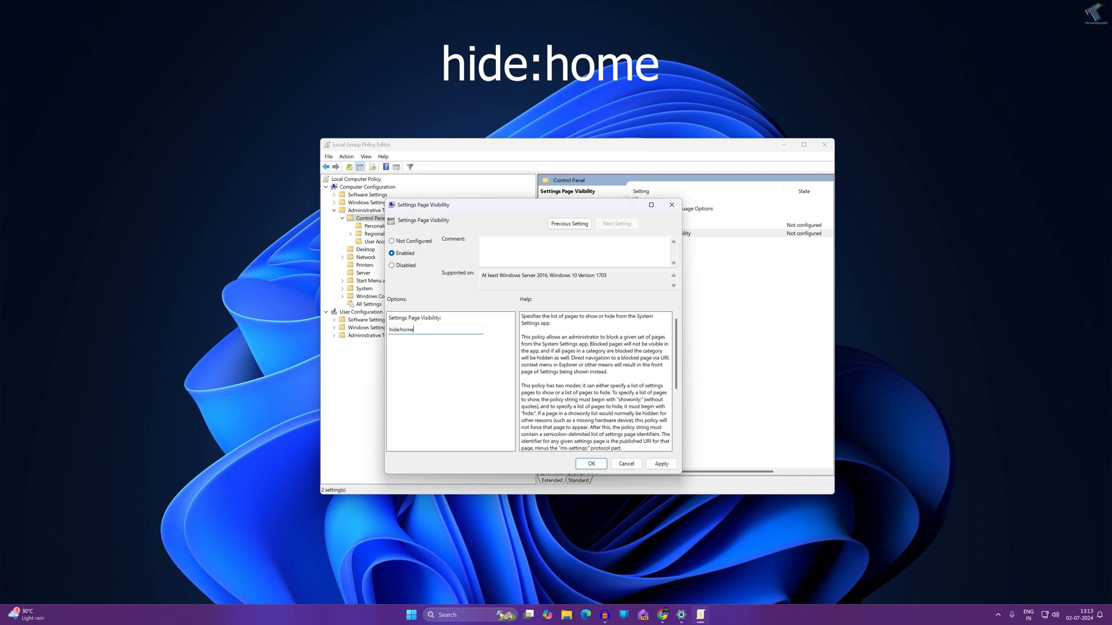
{"action": "left_click", "coordinate": [591, 463]}
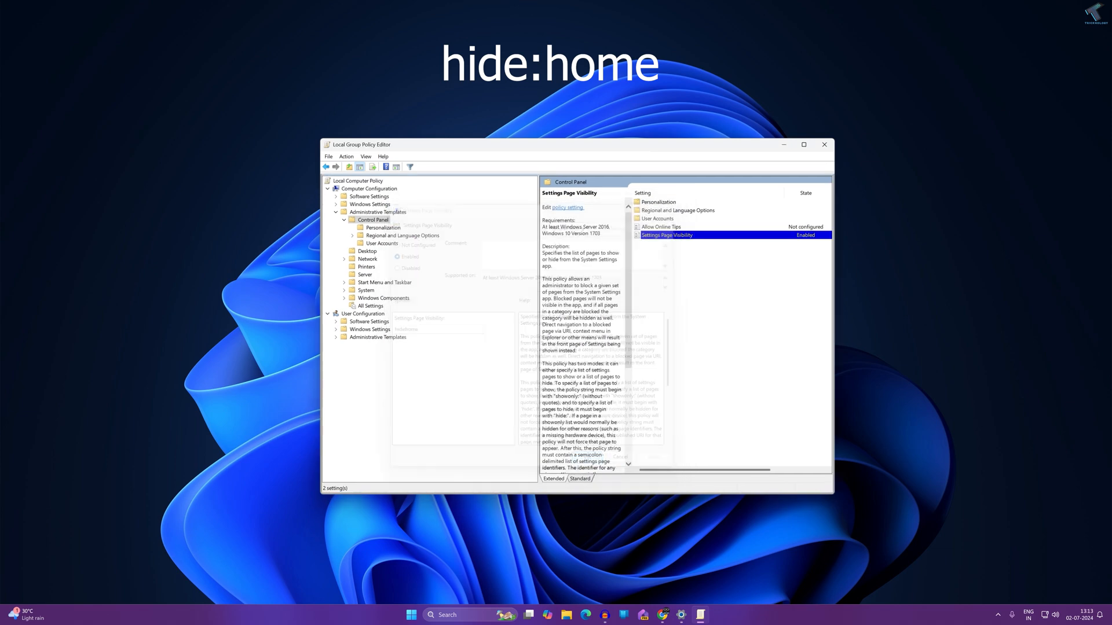
{"action": "left_click", "coordinate": [824, 144]}
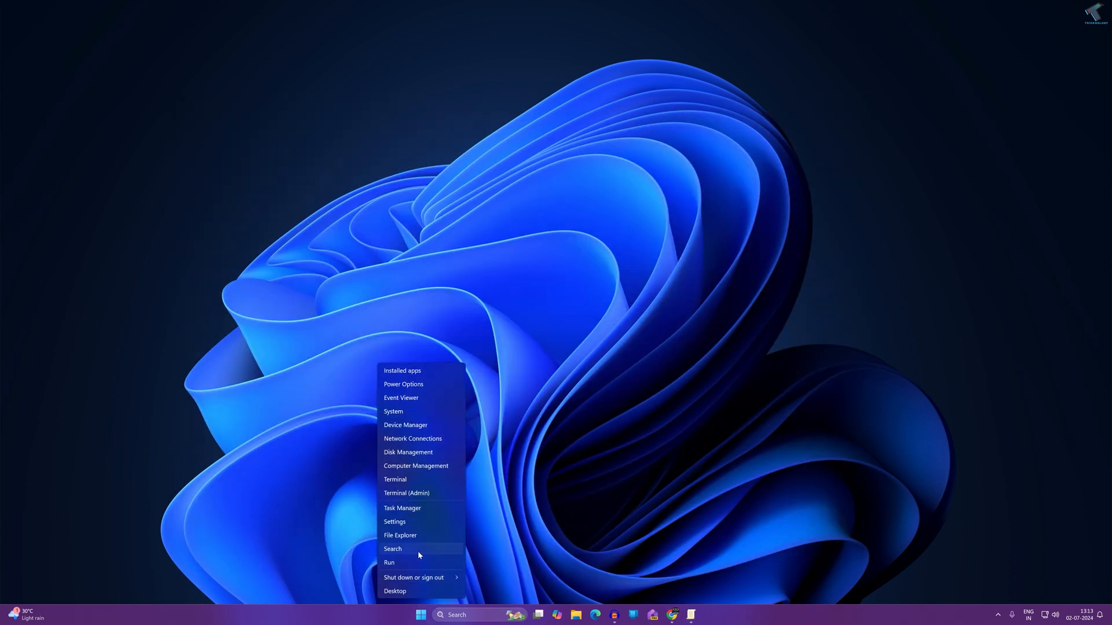
Reopen Settings and check that the sidebar lists no Home page
{"action": "left_click", "coordinate": [394, 522]}
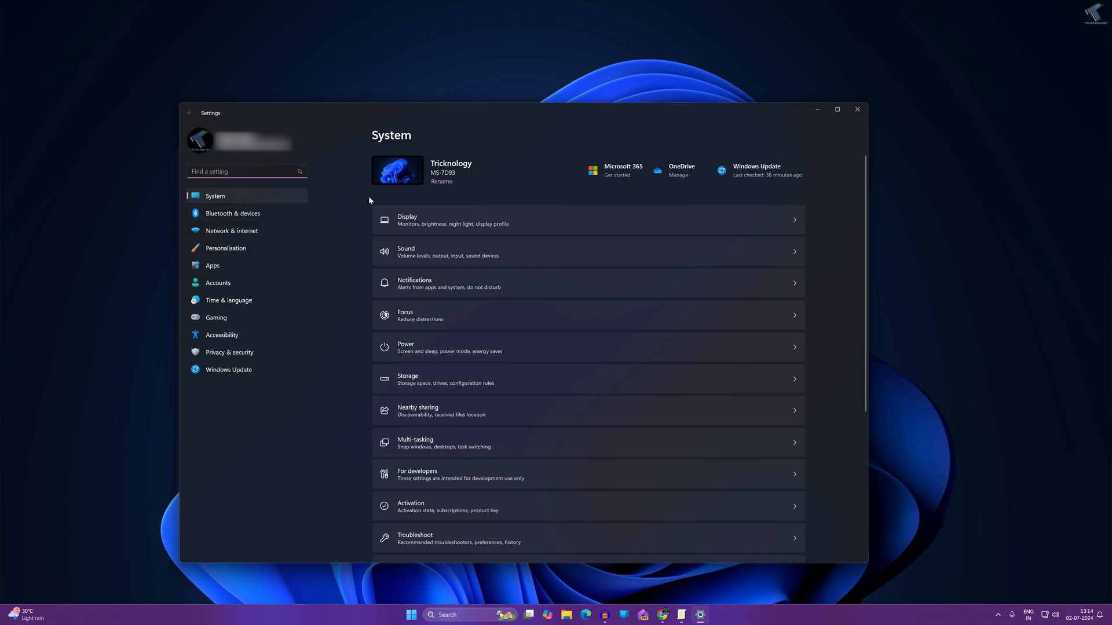
{"action": "left_click", "coordinate": [245, 171]}
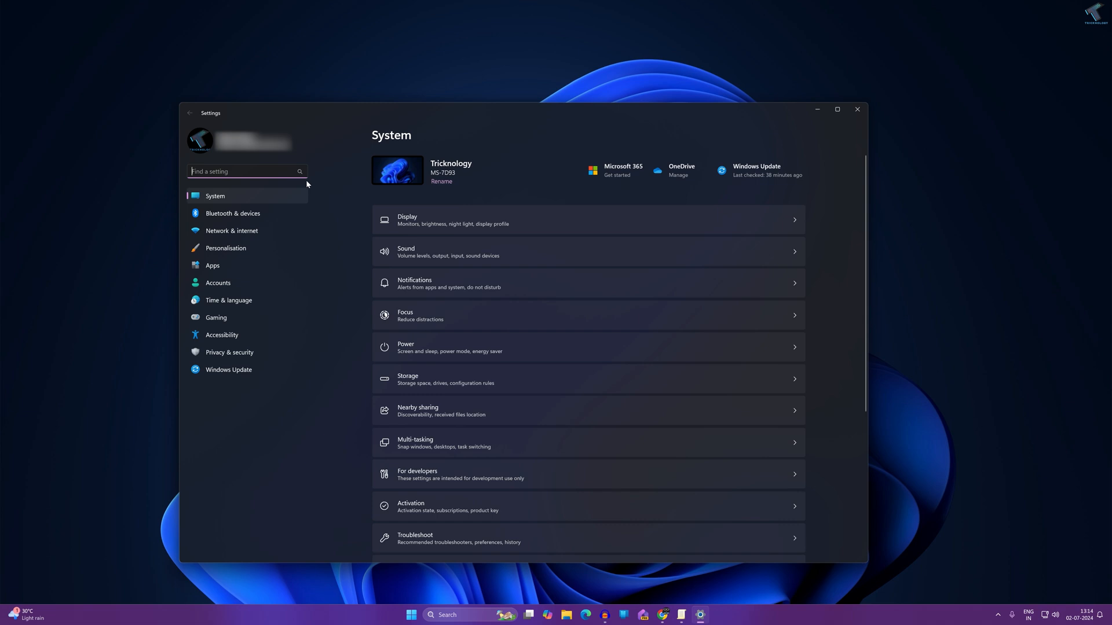